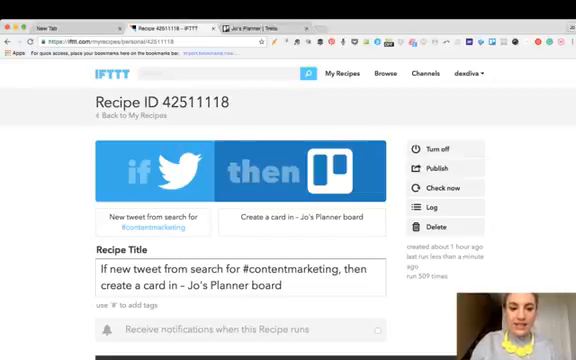
Step: Start a new recipe and choose Twitter as the trigger service by searching 'twi'
scroll(down, 3)
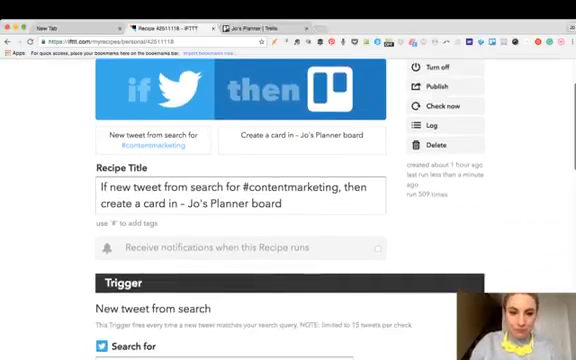
scroll(down, 3)
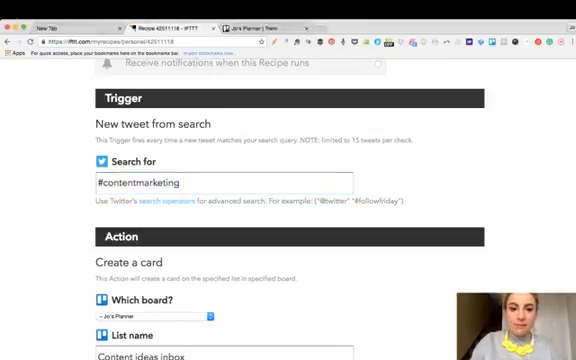
scroll(down, 3)
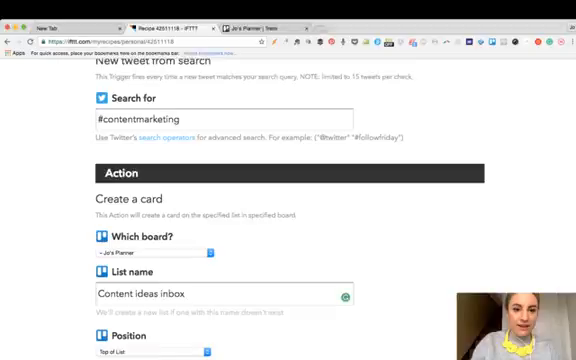
scroll(down, 3)
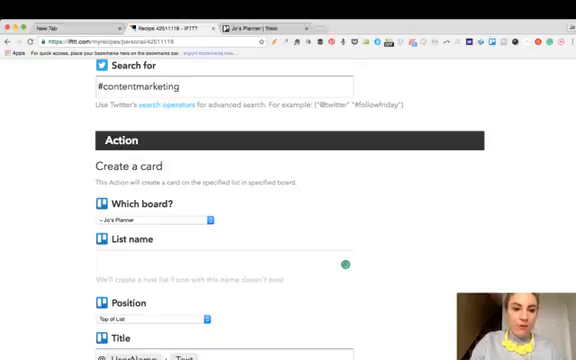
scroll(down, 3)
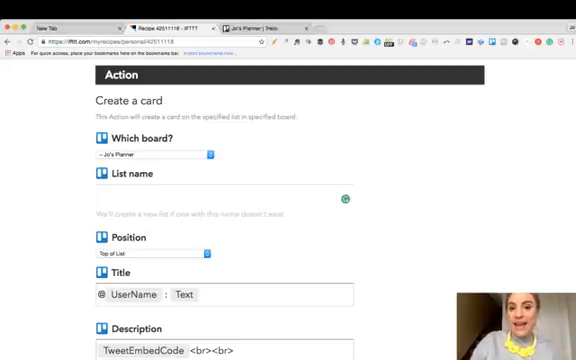
scroll(down, 3)
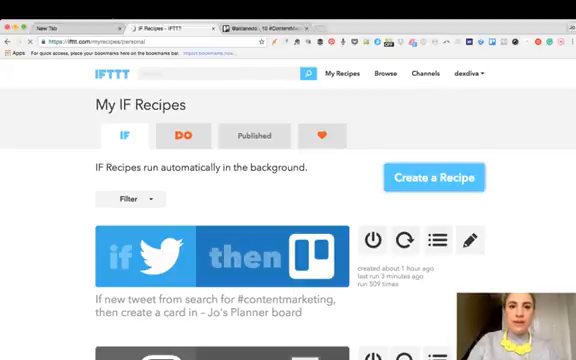
click(440, 176)
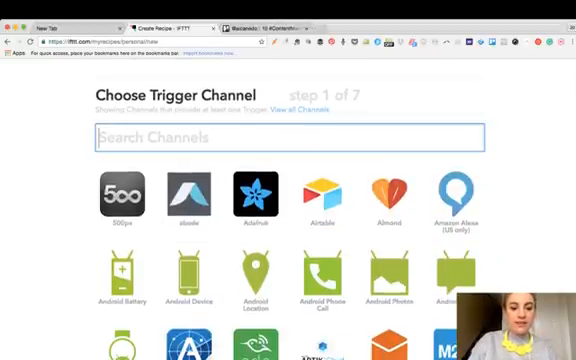
text(twi)
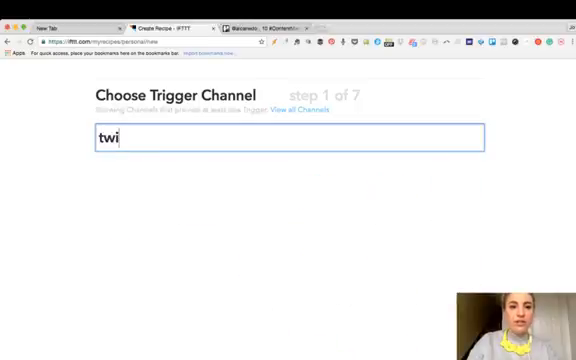
text(twi)
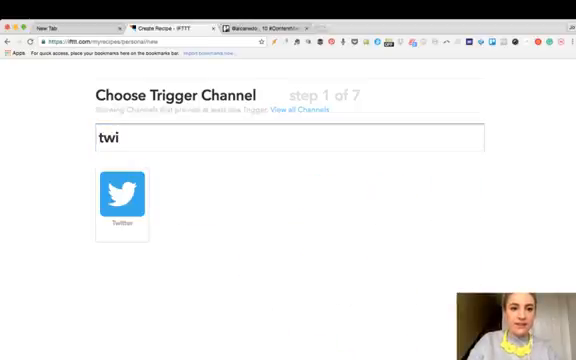
click(108, 200)
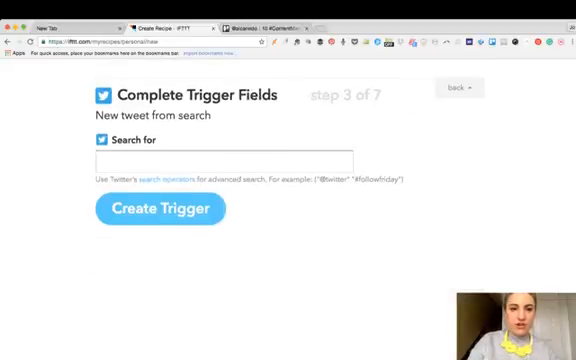
Step: Create a 'New tweet from search' trigger for #killercontent
text(#)
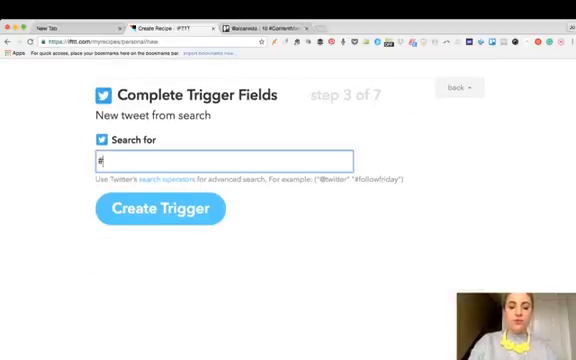
text(killer)
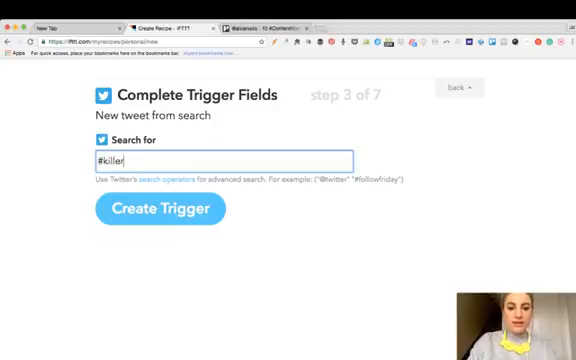
text(content)
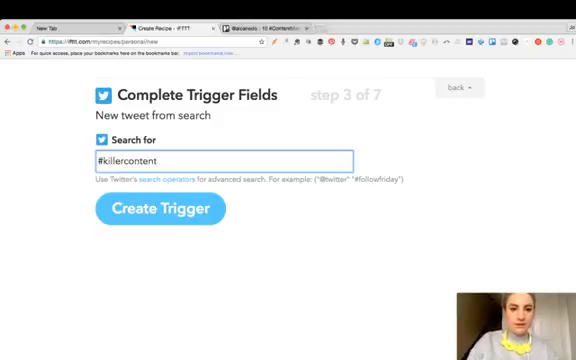
click(160, 210)
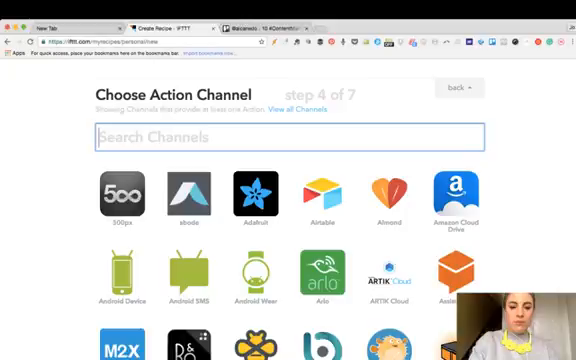
Step: Choose Trello's create-a-card action and name the list 'Killer Content #research'
text(trello)
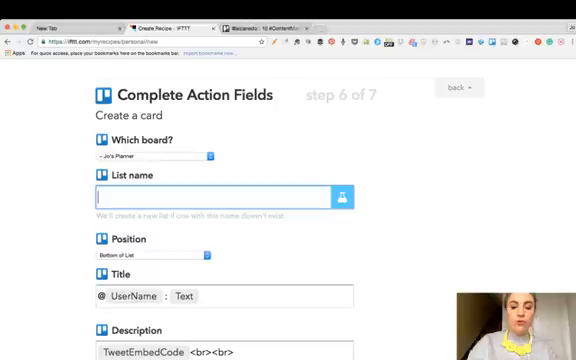
text(Killer)
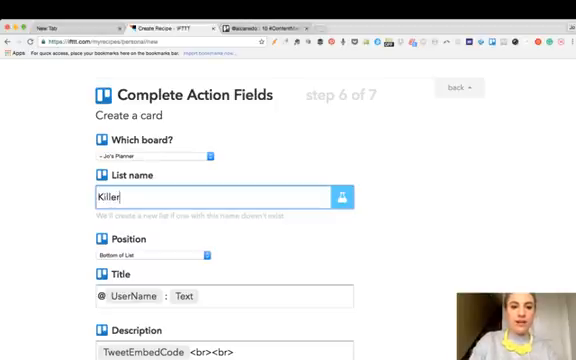
text(Content #)
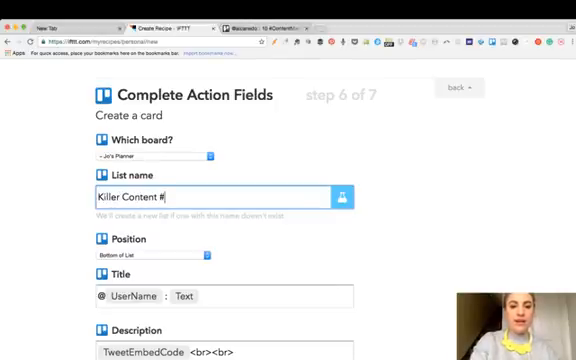
text(res)
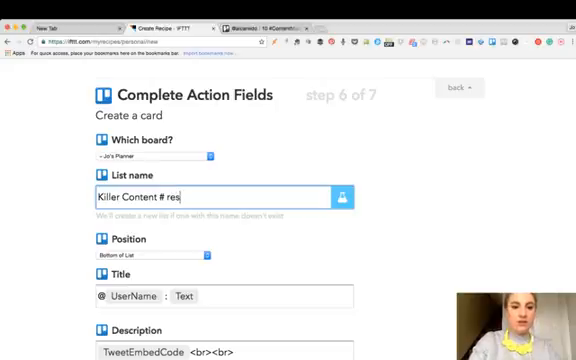
text(earch)
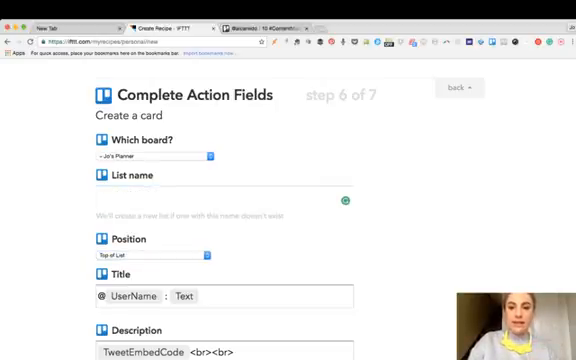
Step: Review the remaining card fields down to Create Action, leaving position at top of list
scroll(down, 3)
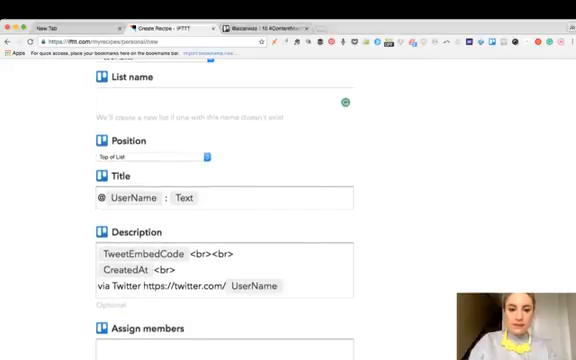
scroll(down, 3)
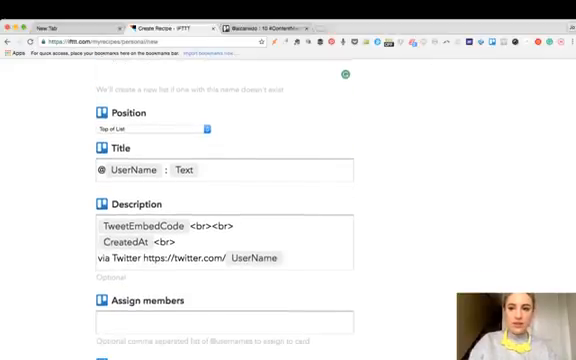
scroll(down, 3)
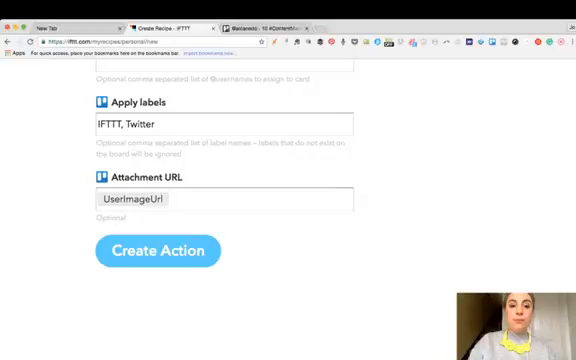